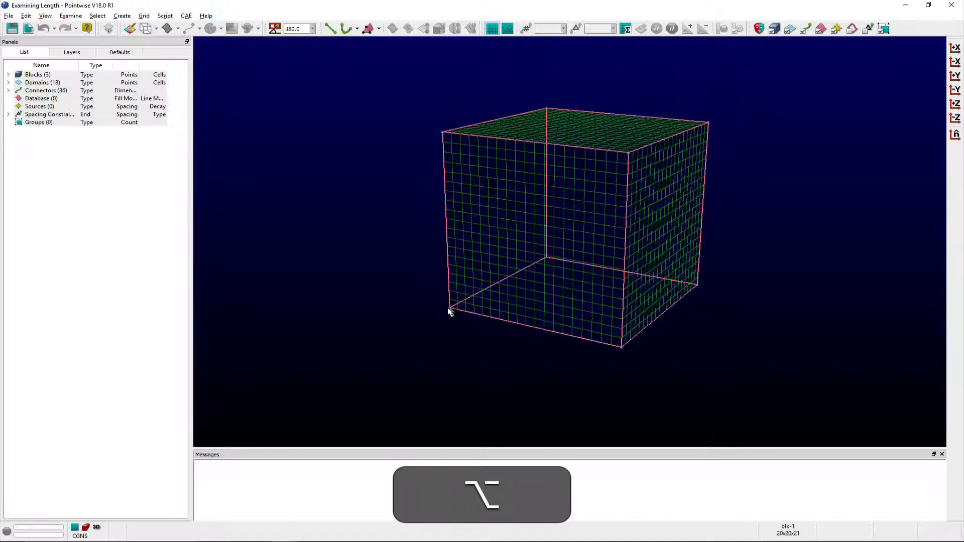
- Probe a cube corner so the Messages window reports the two corner locations about 34.64 units apart
left_click(447, 311)
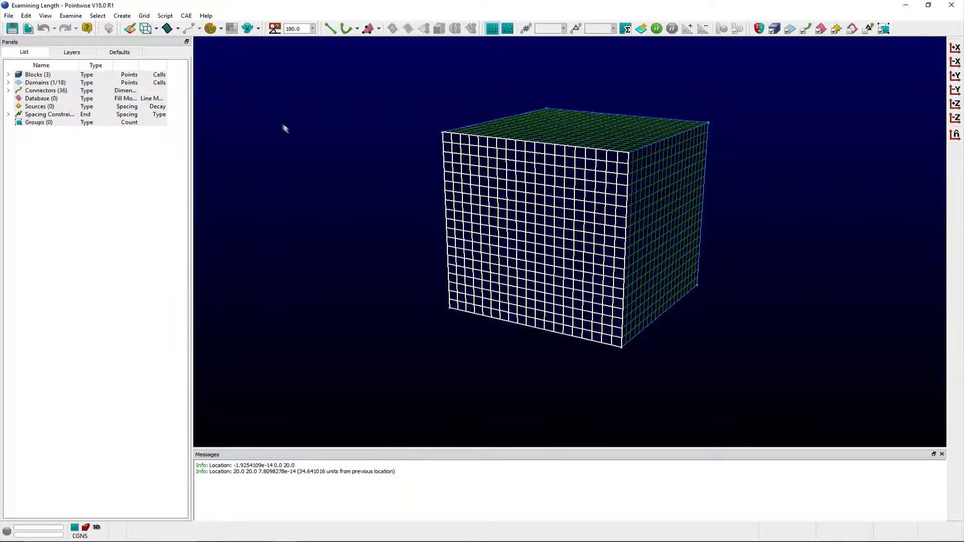
- Run an Edge Length examination on the front-face domain and close it
left_click(70, 16)
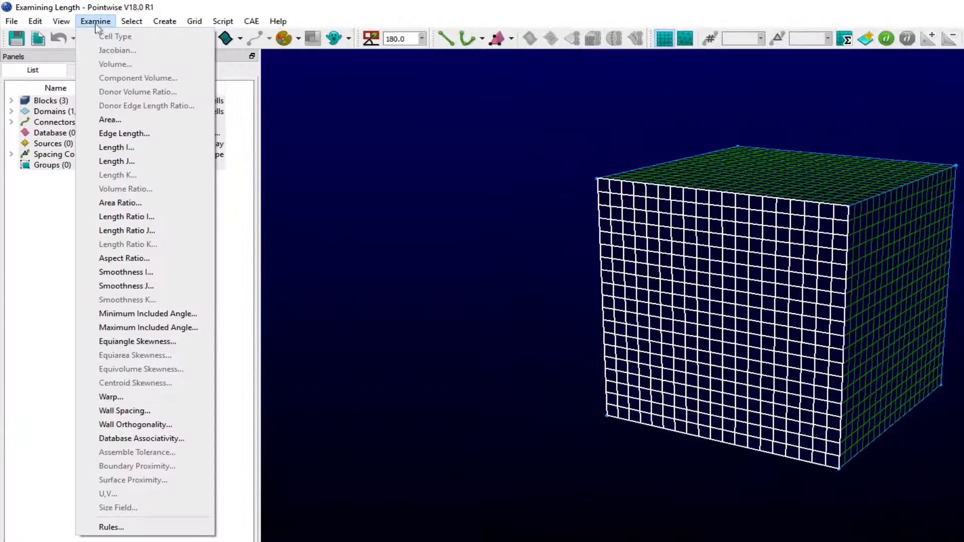
left_click(124, 133)
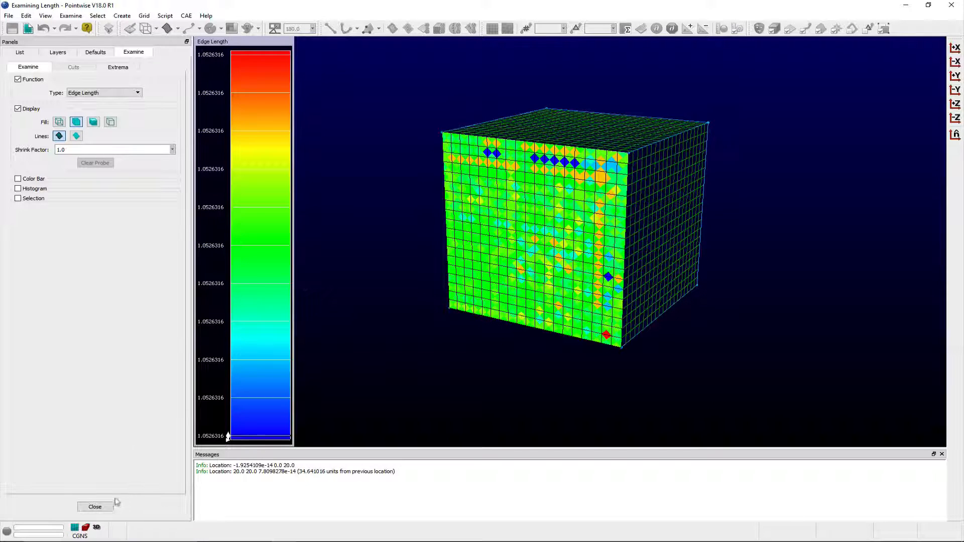
left_click(95, 506)
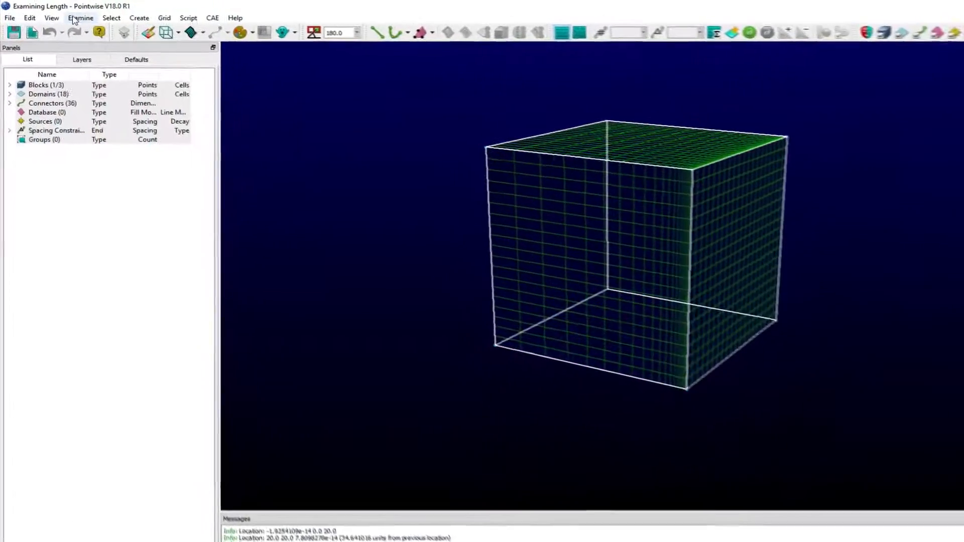
- Start a Length I examination on the block and show its cutting options
left_click(80, 18)
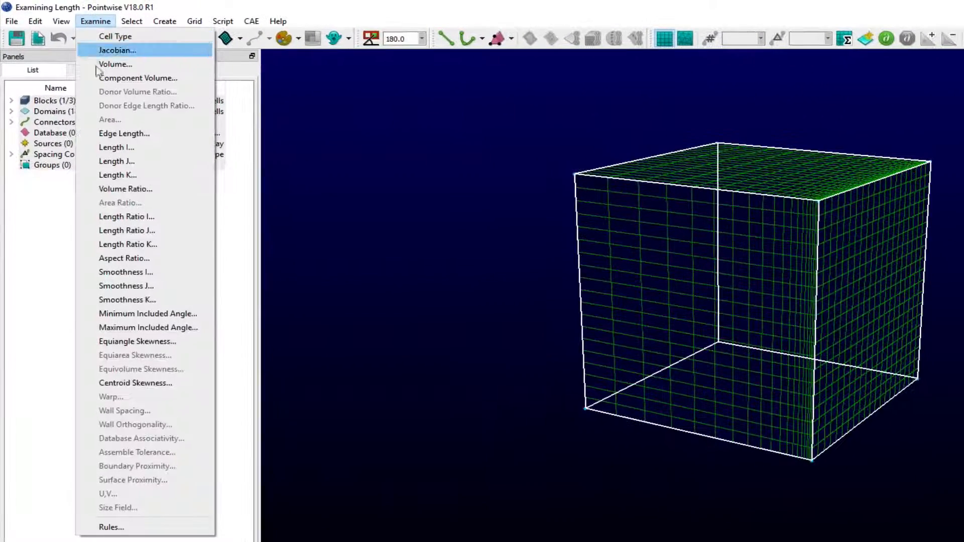
left_click(116, 147)
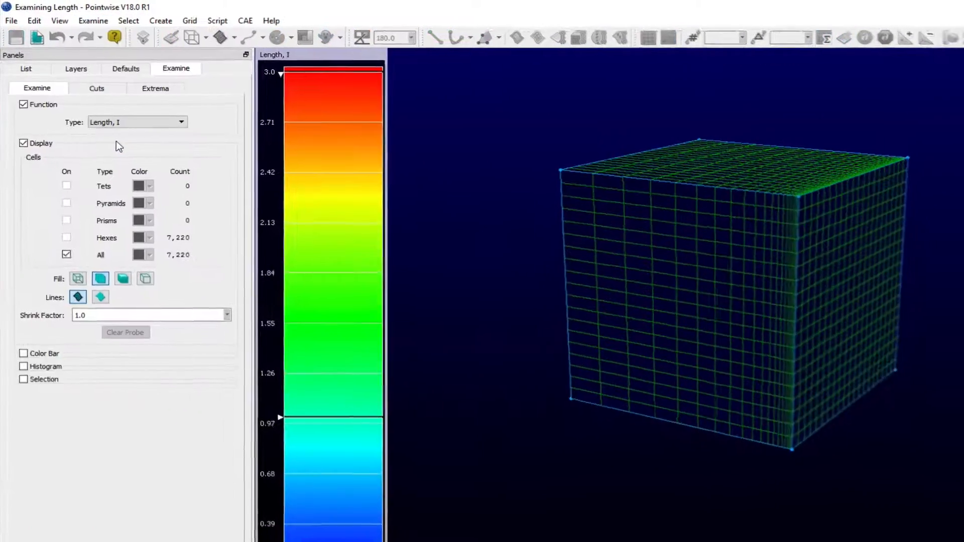
left_click(96, 88)
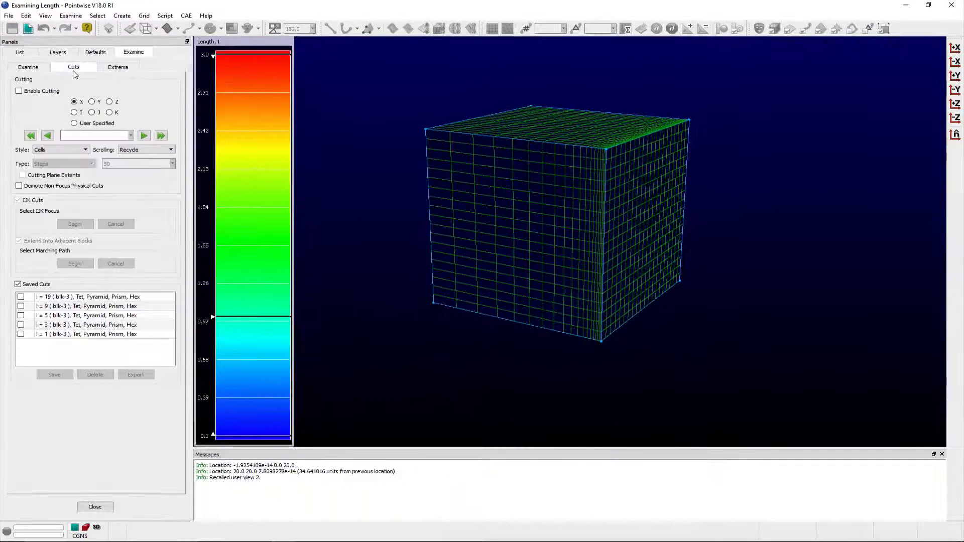
- Display saved I-cuts 19, 9, 5, 3 and 1 colored by I-length on the block outline, then close the examination
left_click(45, 16)
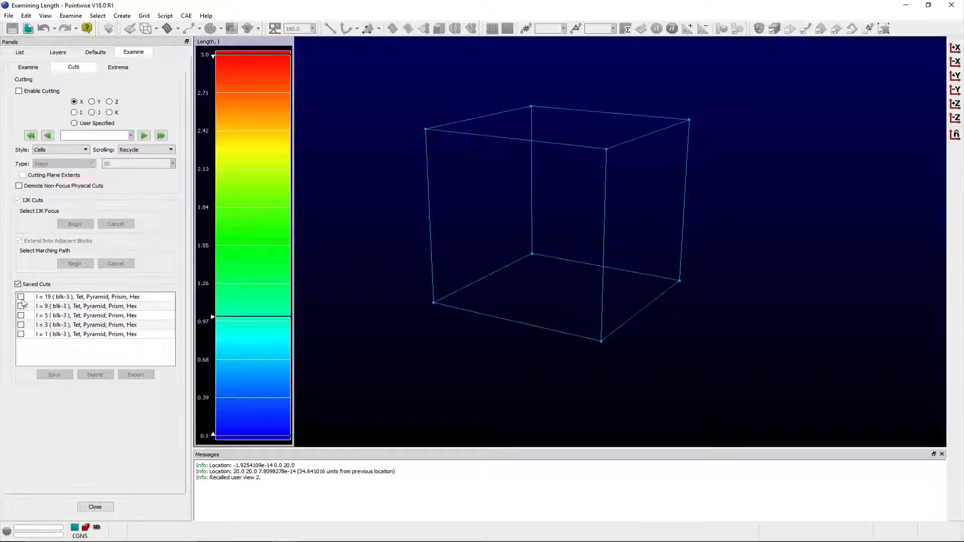
left_click(21, 296)
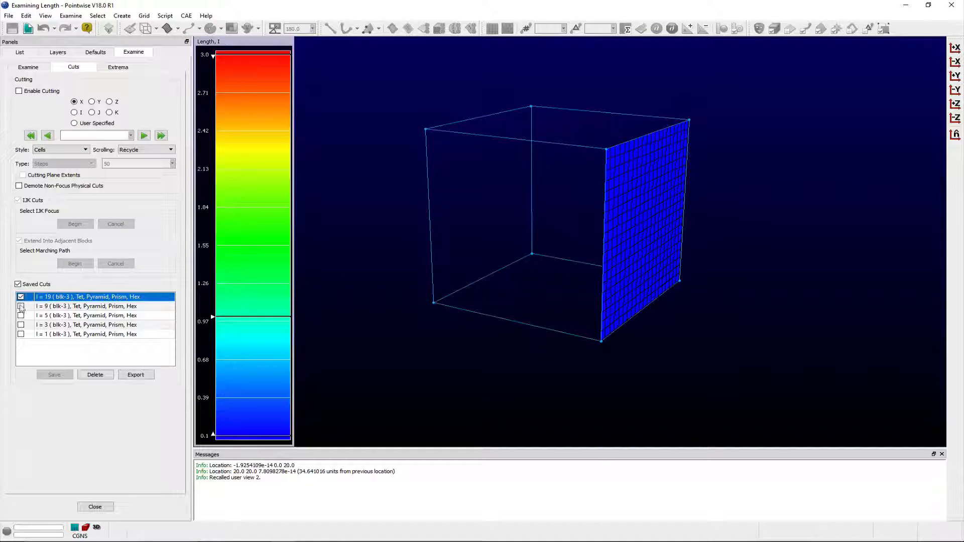
left_click(21, 305)
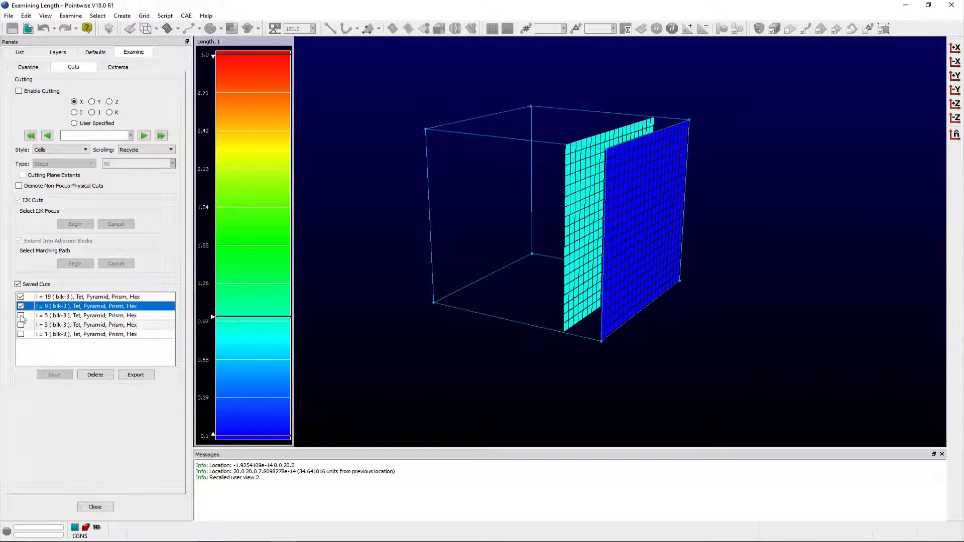
left_click(21, 315)
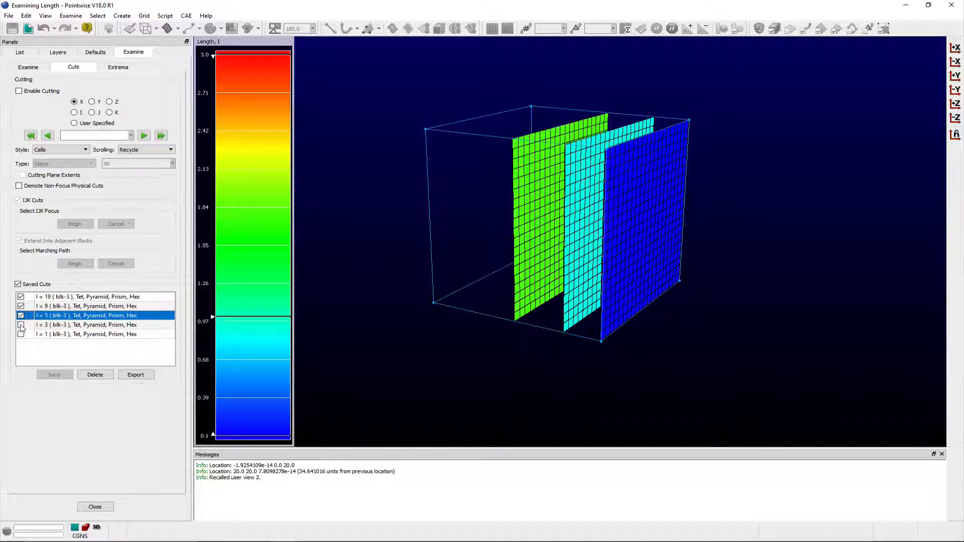
left_click(21, 325)
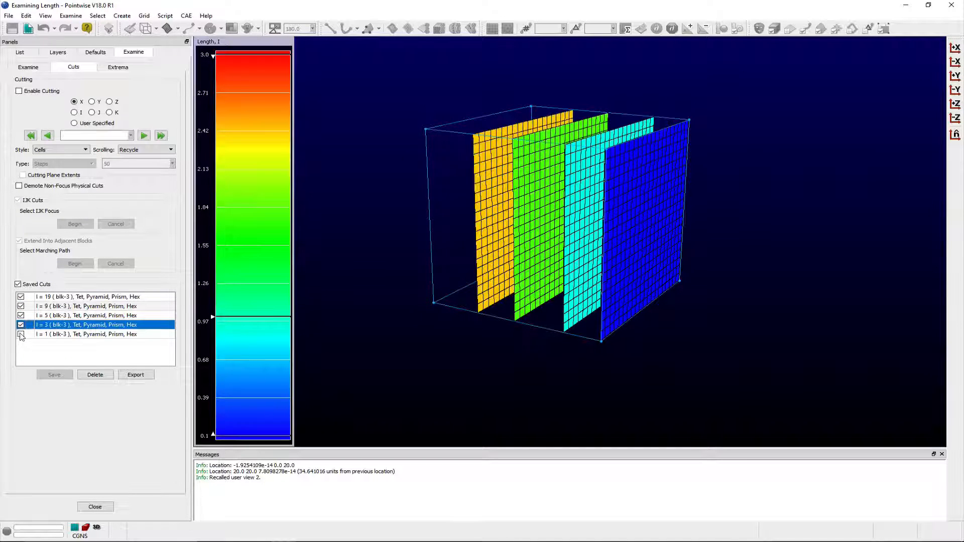
left_click(21, 334)
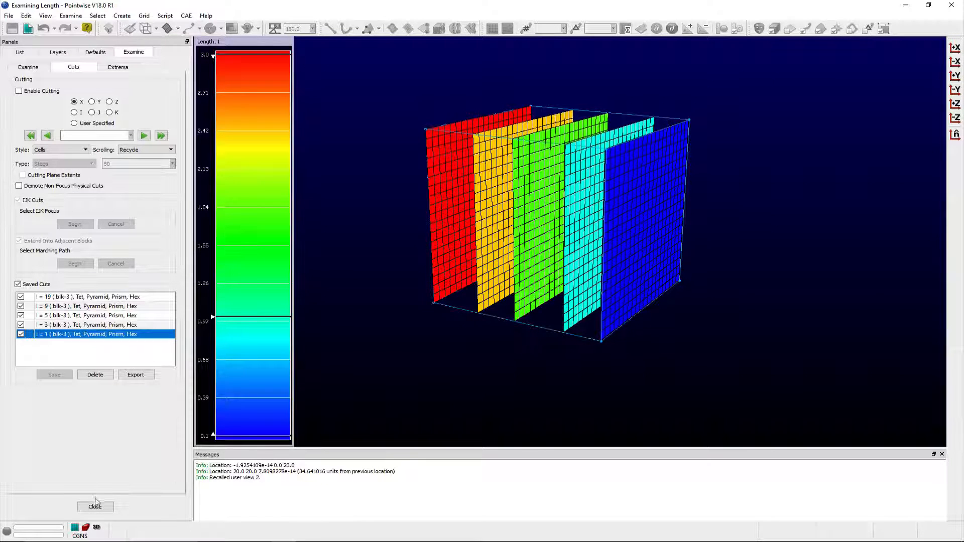
left_click(94, 506)
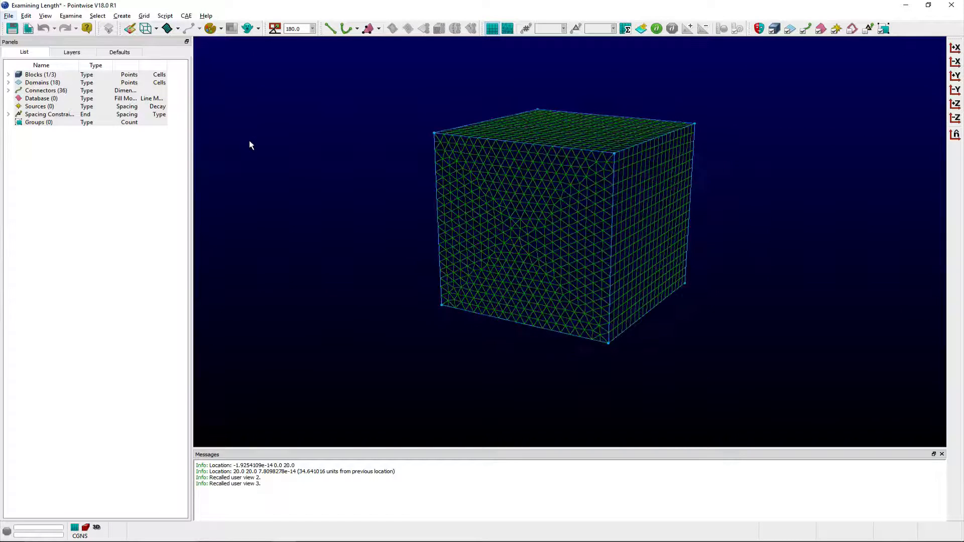
mouse_move(408, 182)
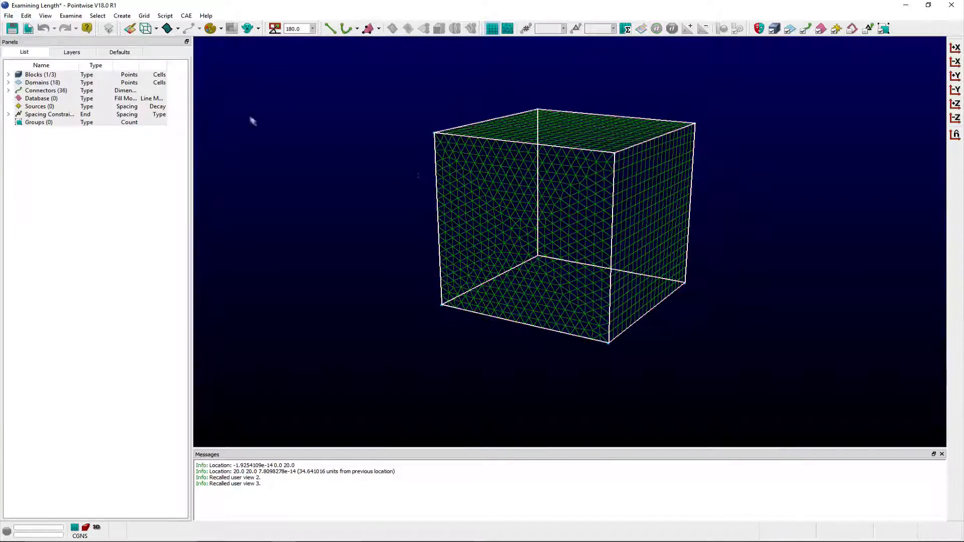
- Start a Length Ratio K examination on the block from the Examine list
left_click(71, 16)
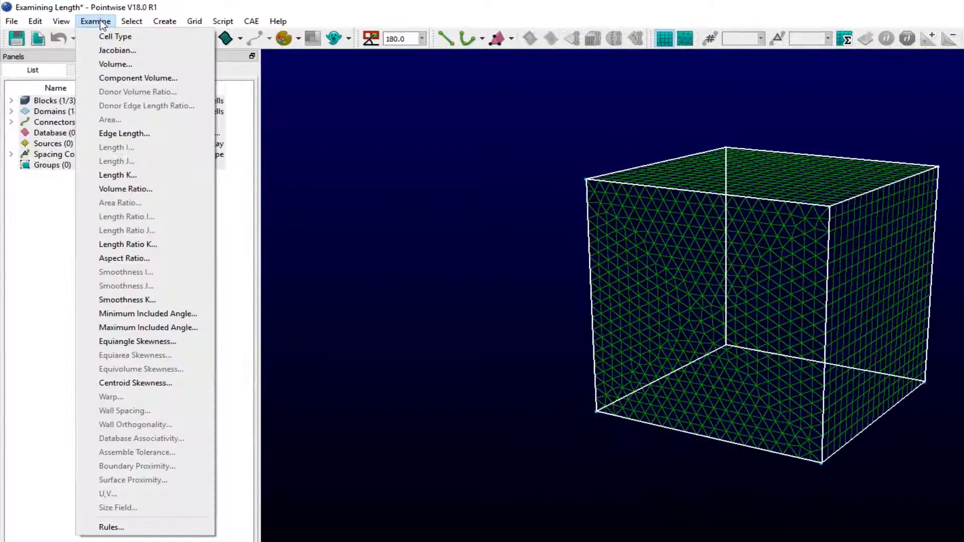
left_click(128, 244)
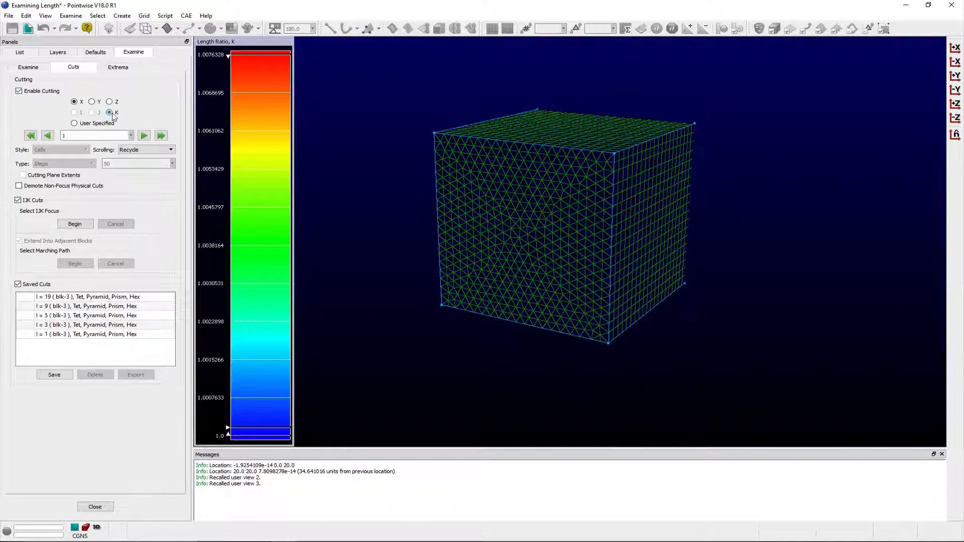
- Show the K=1 cut and step it forward through the block up to K=21, then close the examination
left_click(46, 16)
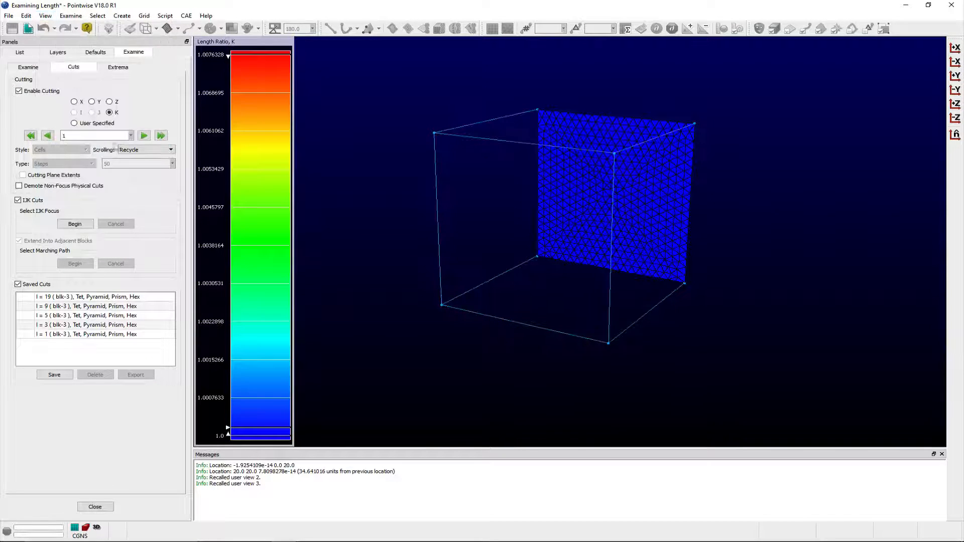
left_click(143, 134)
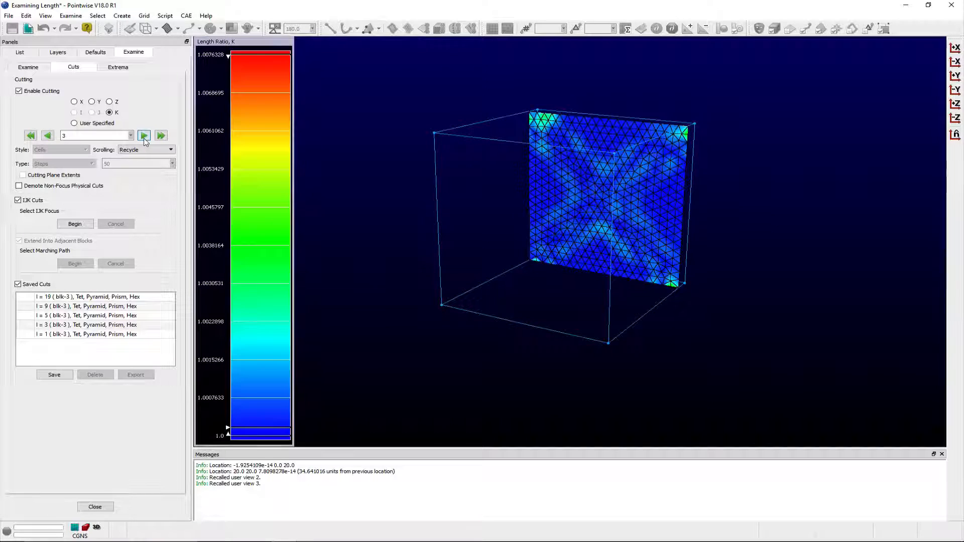
left_click(144, 135)
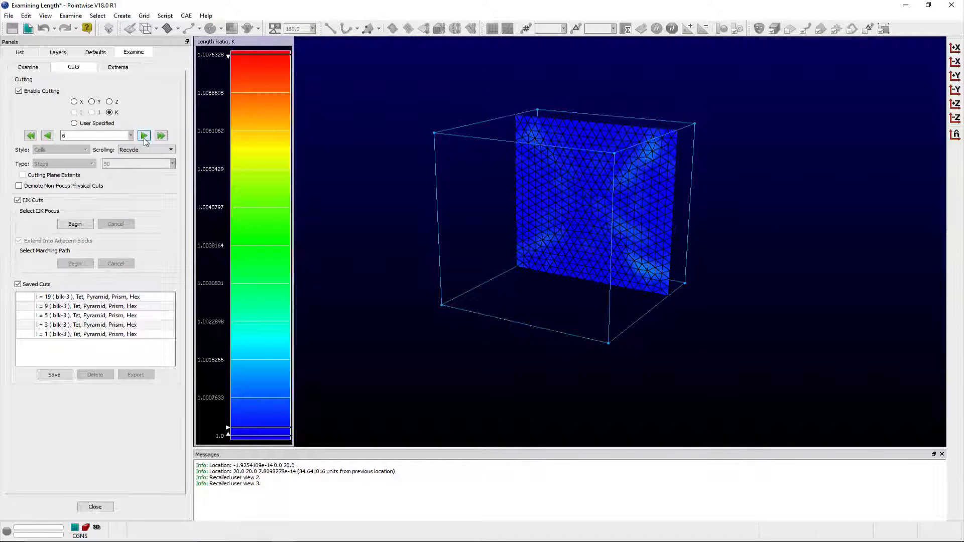
left_click(143, 135)
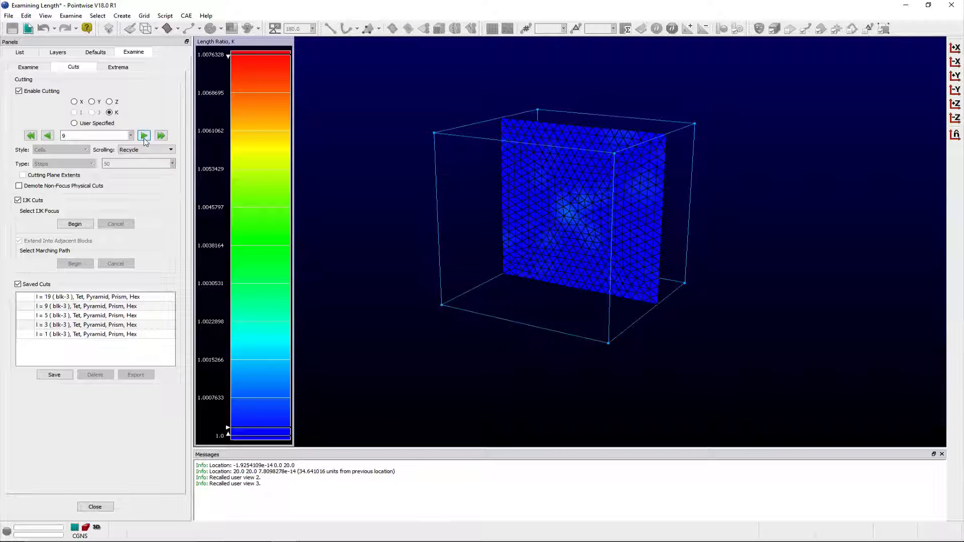
left_click(144, 135)
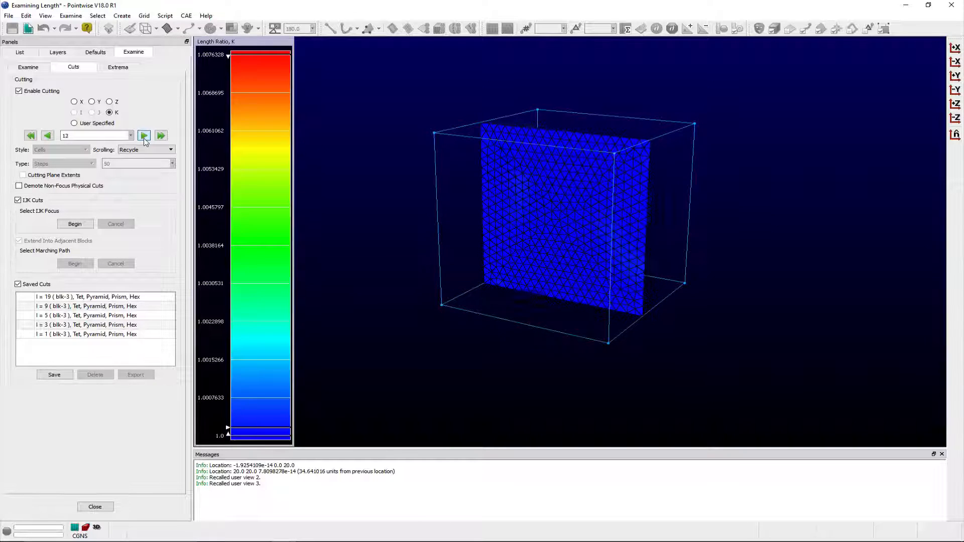
left_click(143, 135)
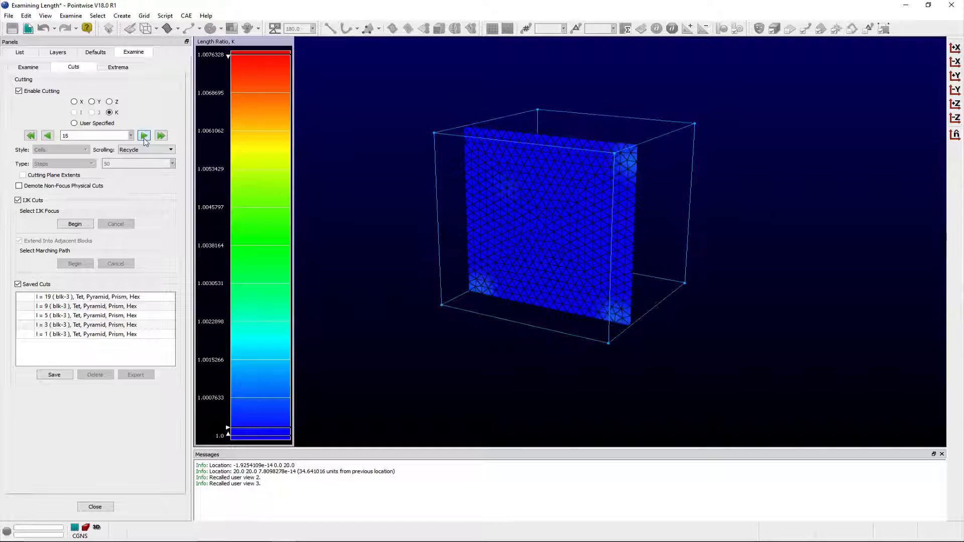
left_click(143, 134)
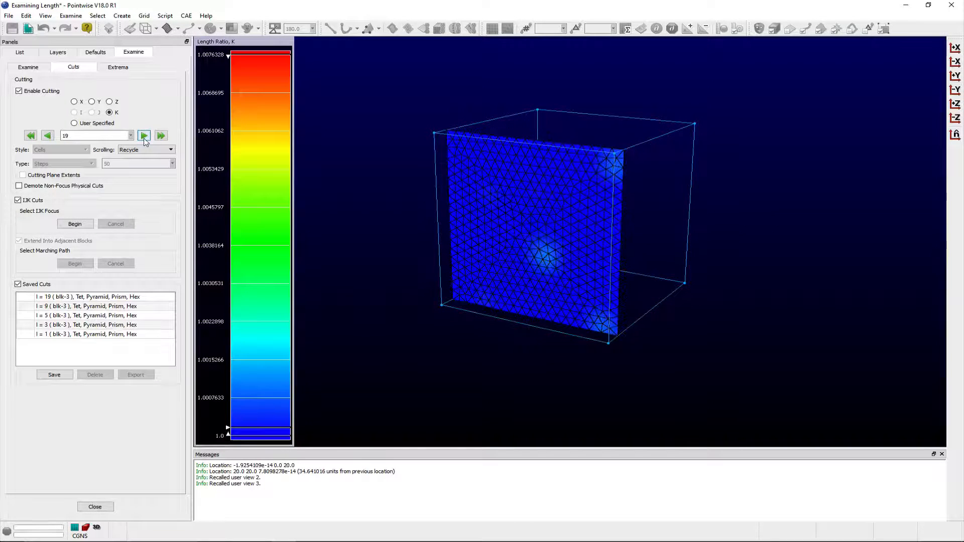
left_click(144, 136)
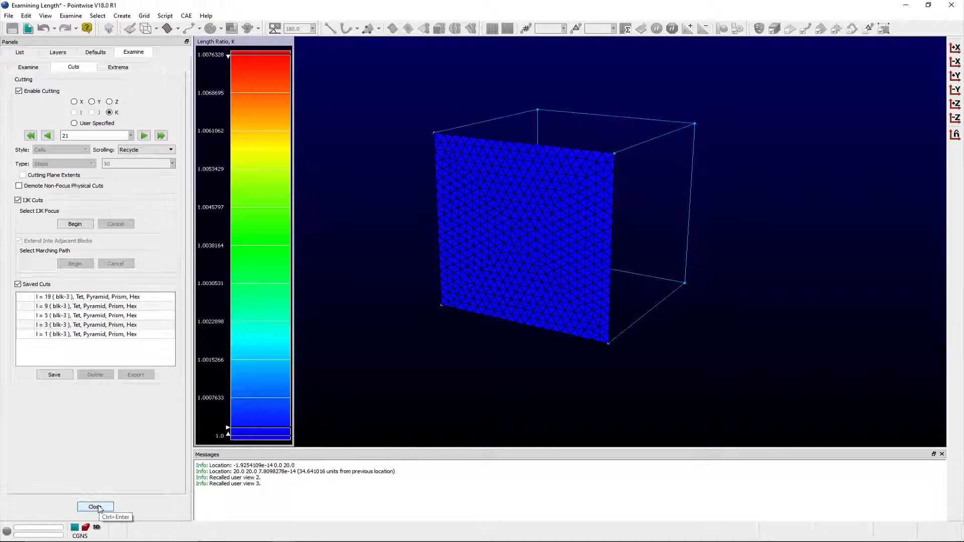
left_click(96, 506)
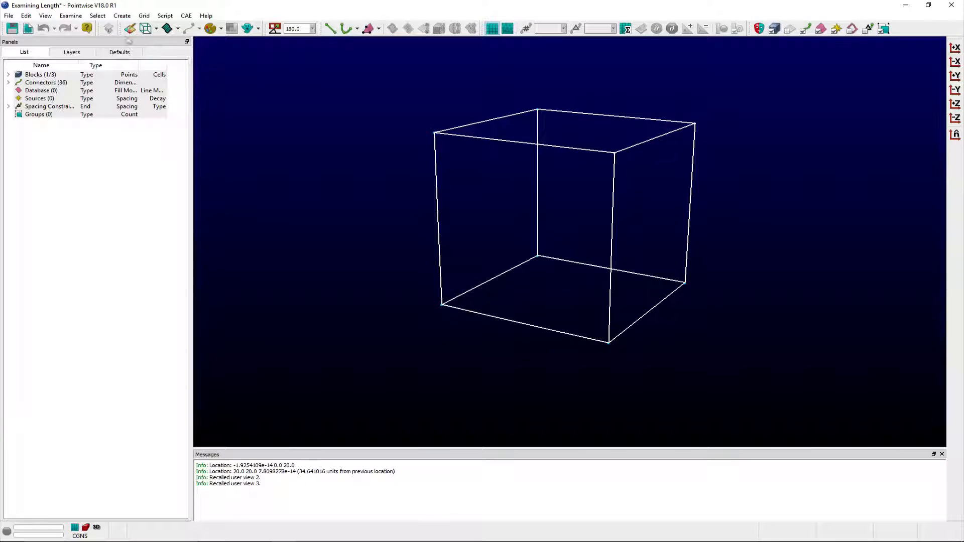
left_click(44, 16)
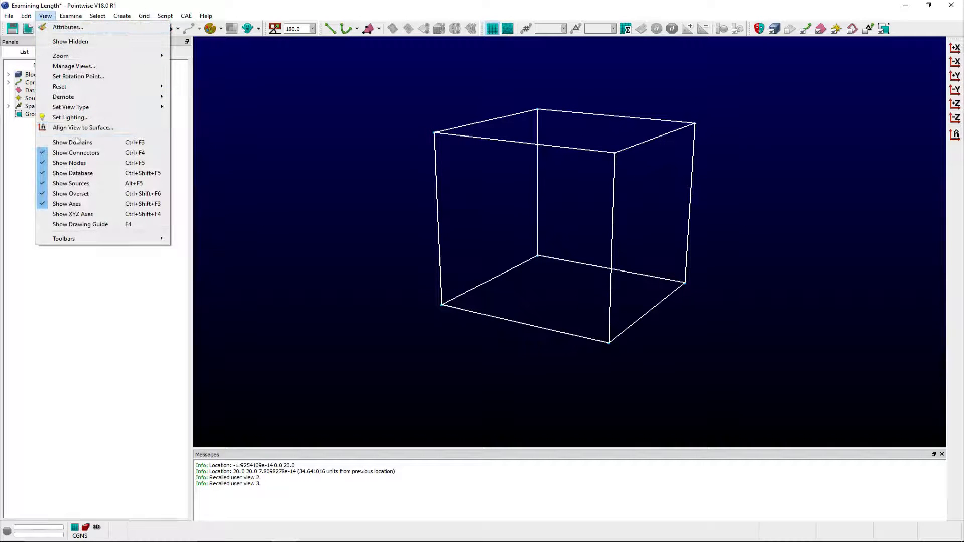